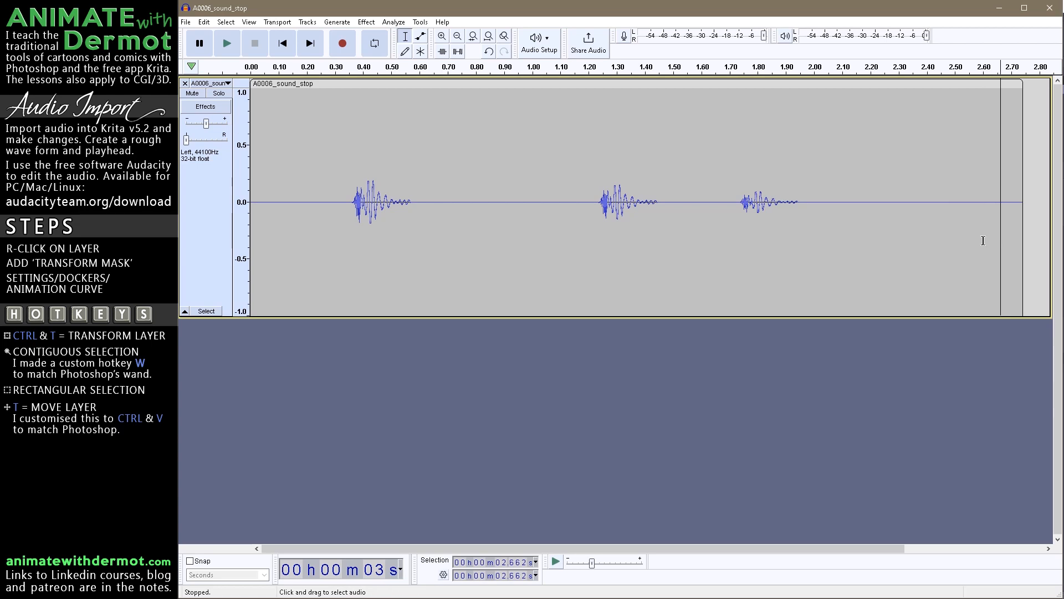
pyautogui.moveTo(420, 22)
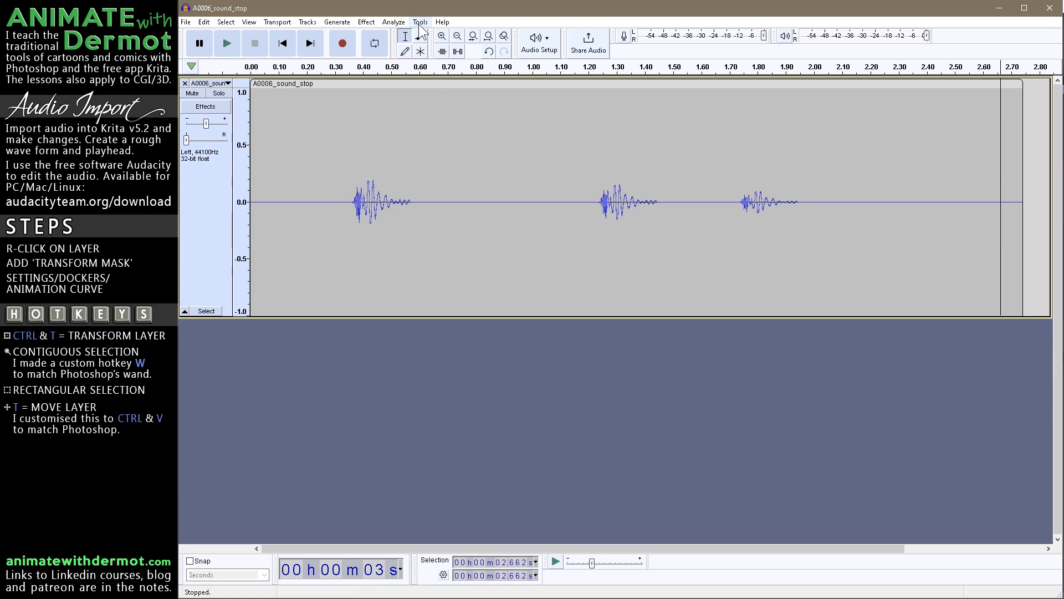
# Convert 2.743 s at 24 fps in the web calculators (65 / 65.832 frames) and return to the Krita file.
pyautogui.click(420, 22)
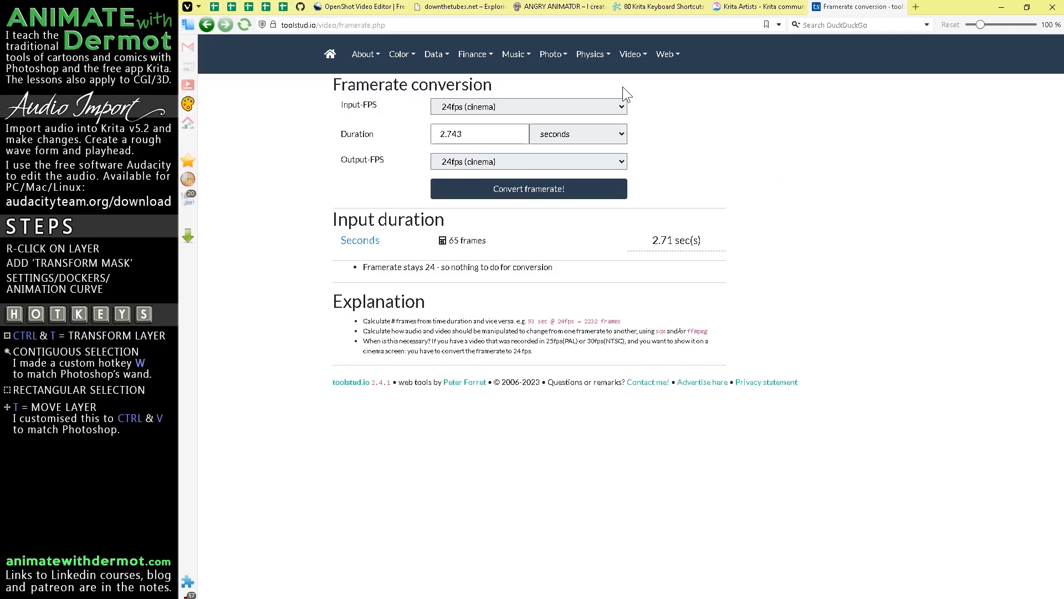
pyautogui.click(528, 107)
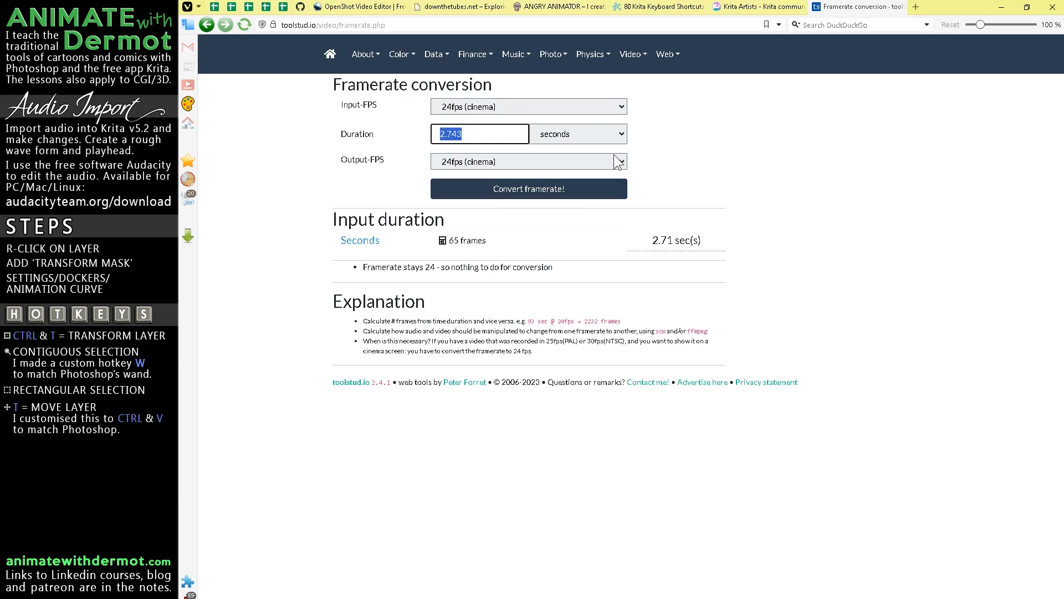
pyautogui.moveTo(577, 165)
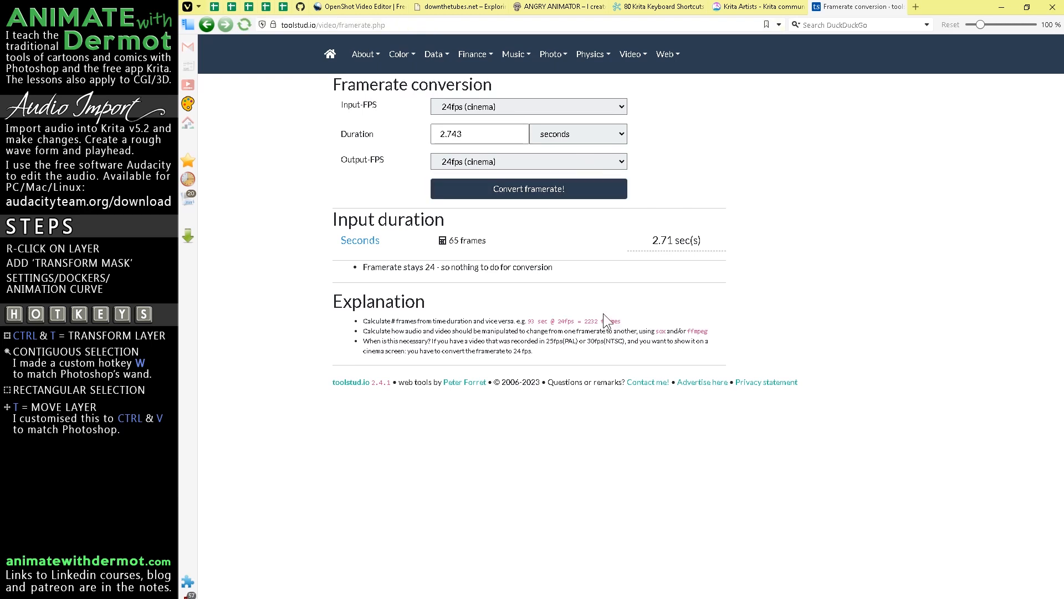
pyautogui.moveTo(918, 13)
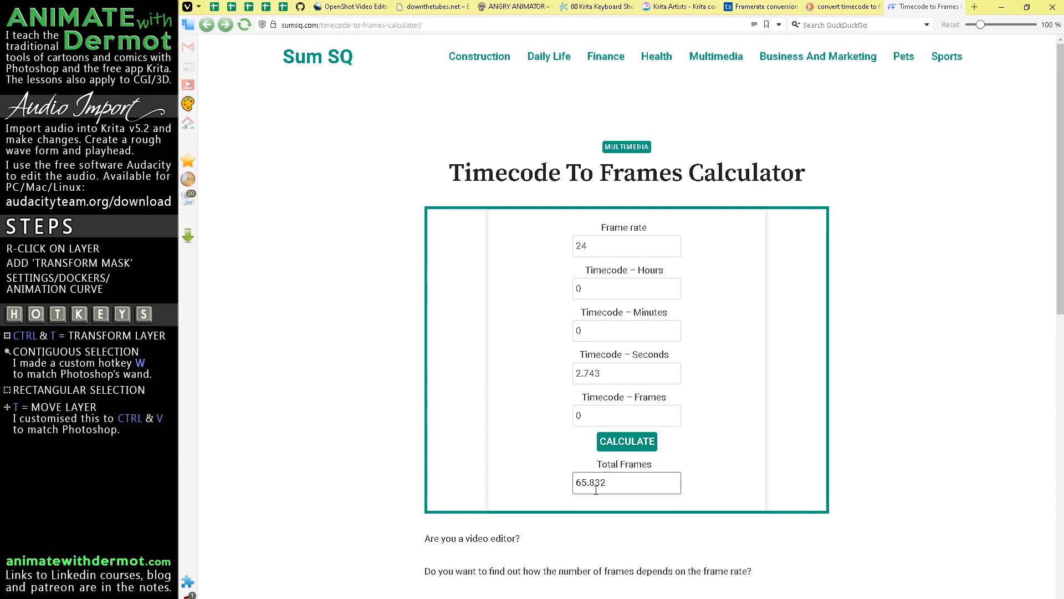
pyautogui.click(841, 6)
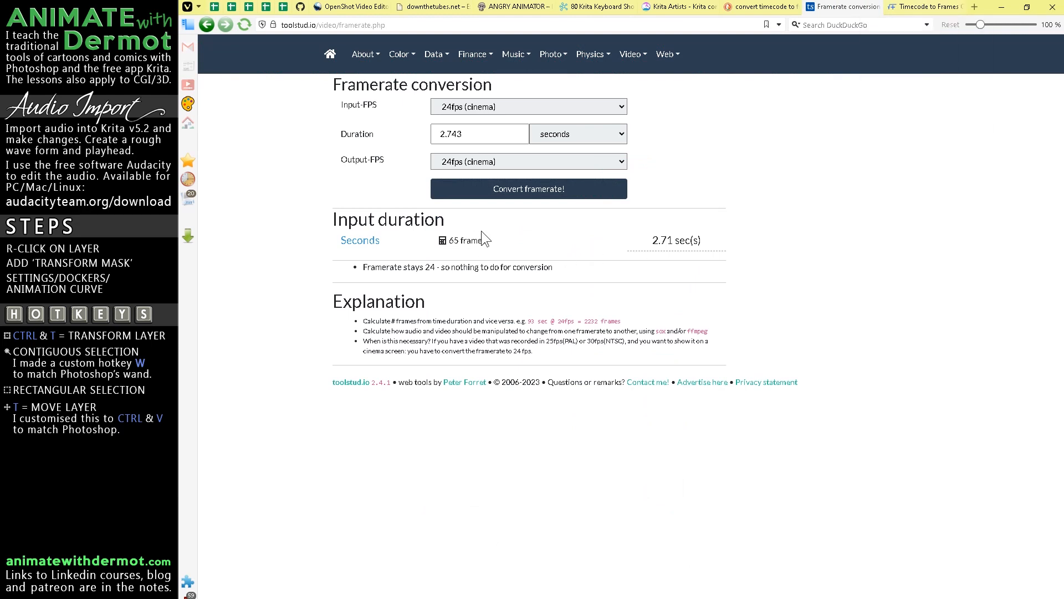
pyautogui.click(928, 6)
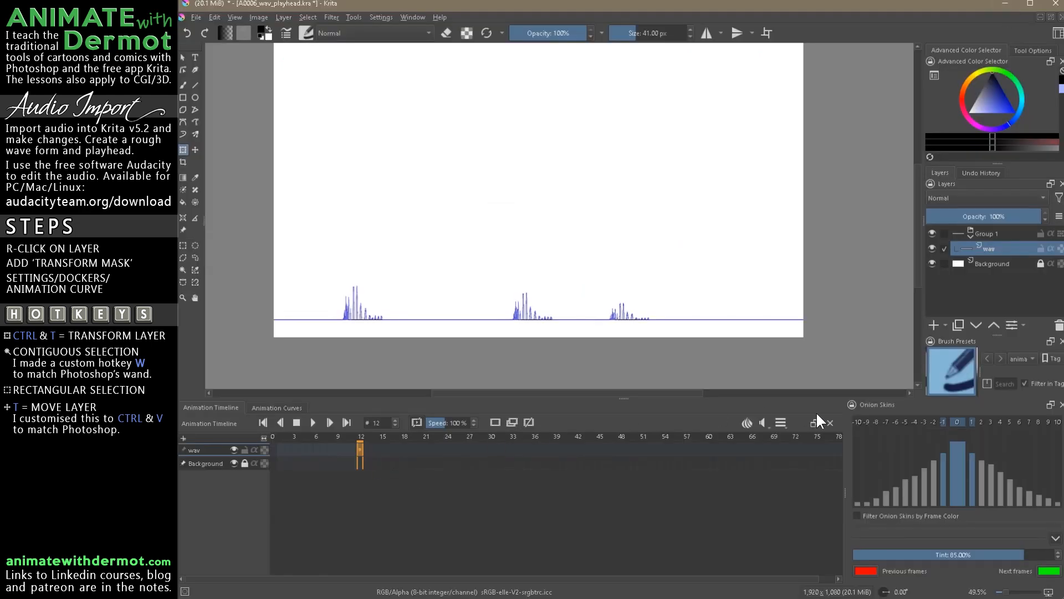
# Rewind the waveform animation to its first frame in the Animation Timeline.
pyautogui.click(780, 421)
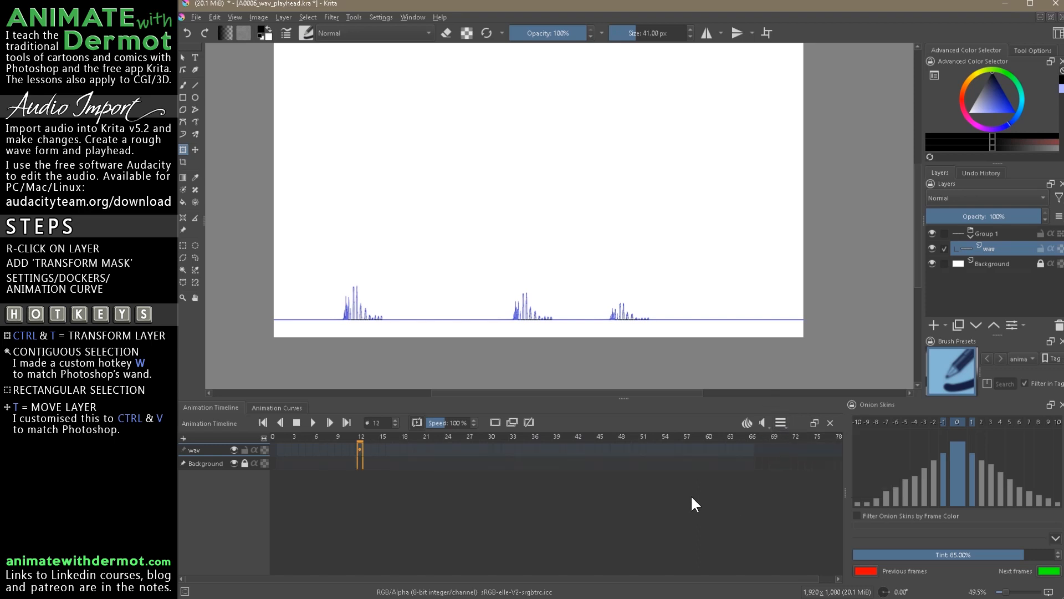
pyautogui.click(280, 451)
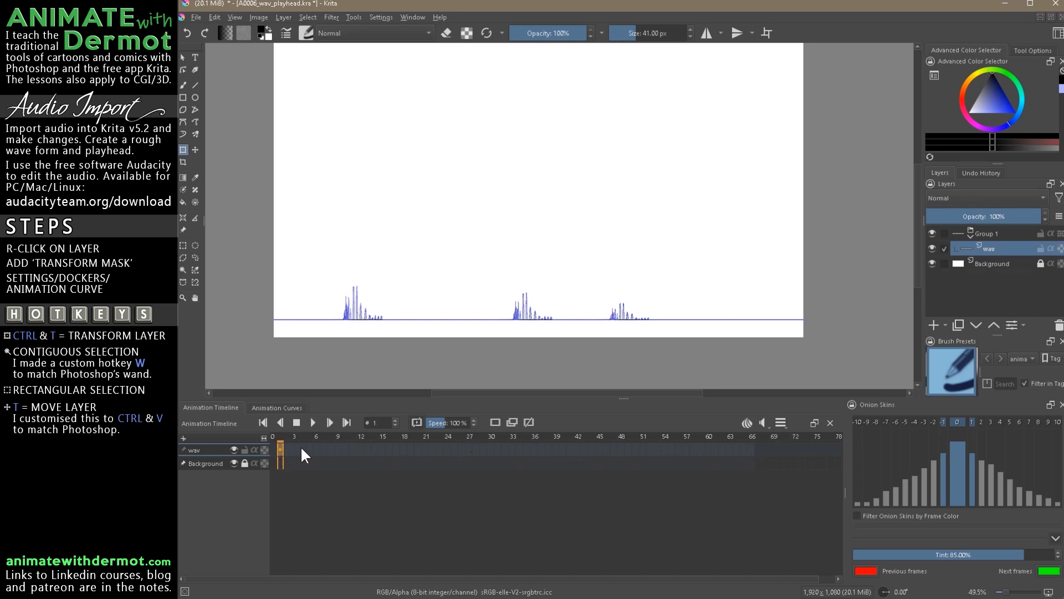
pyautogui.click(752, 452)
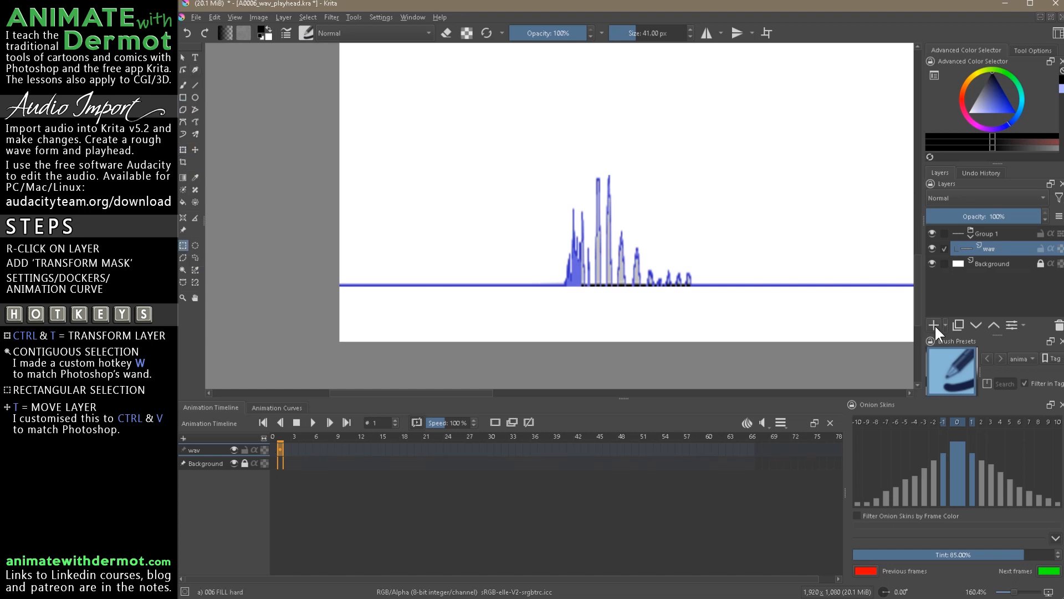
# Add a 'playhead' paint layer and fill a thin vertical selection black at the waveform's left edge.
pyautogui.click(933, 325)
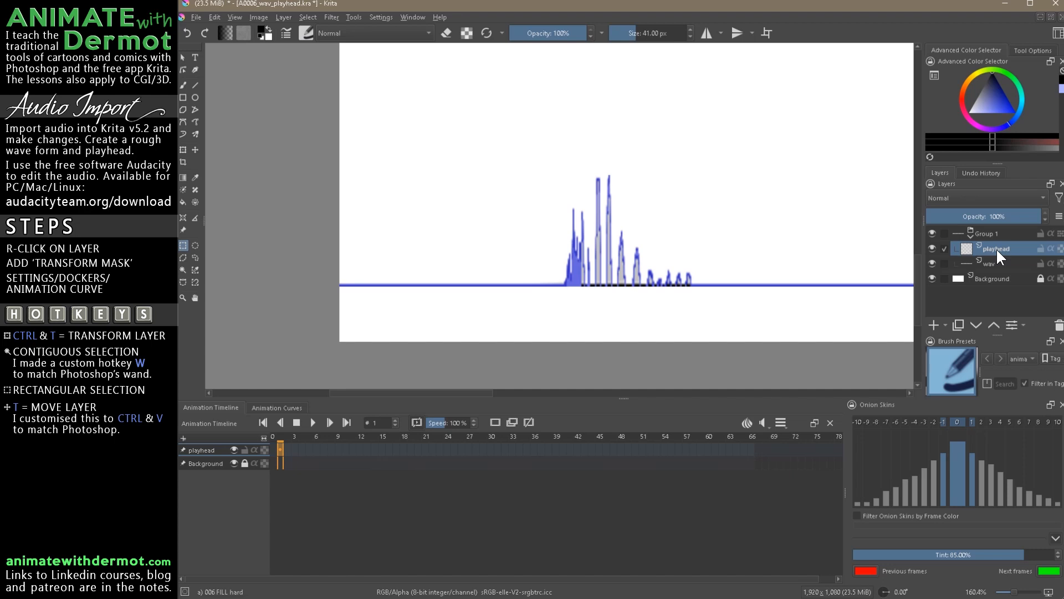
pyautogui.moveTo(352, 190); pyautogui.dragTo(359, 287)
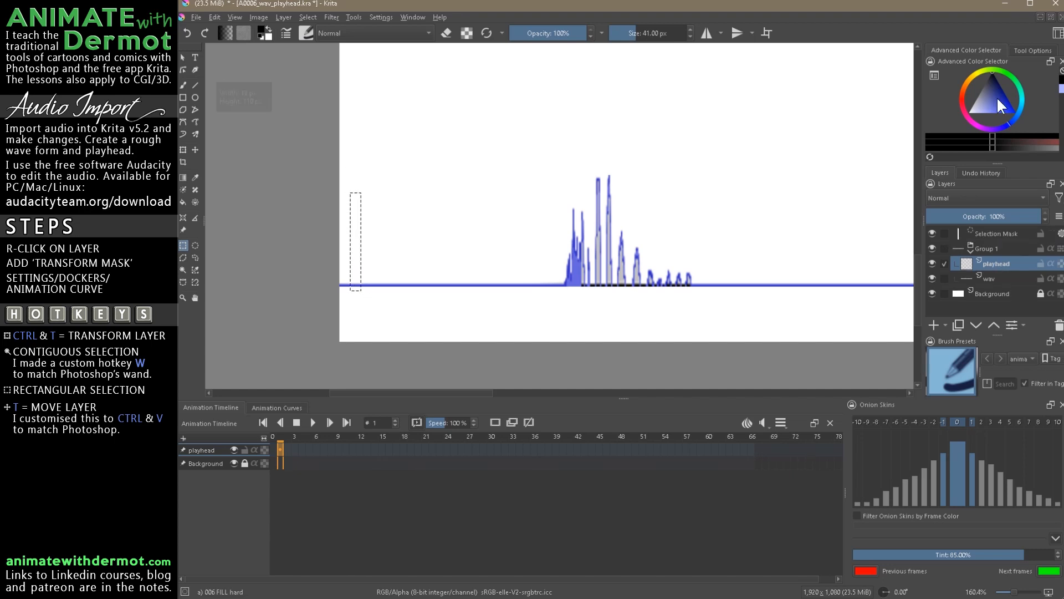
pyautogui.moveTo(194, 126)
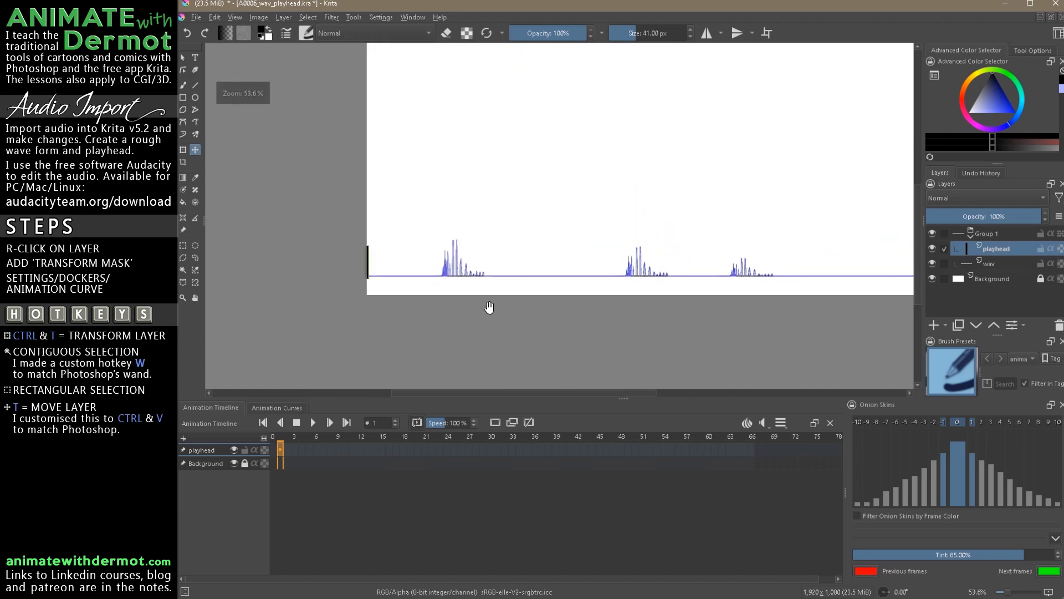
pyautogui.scroll(-3)
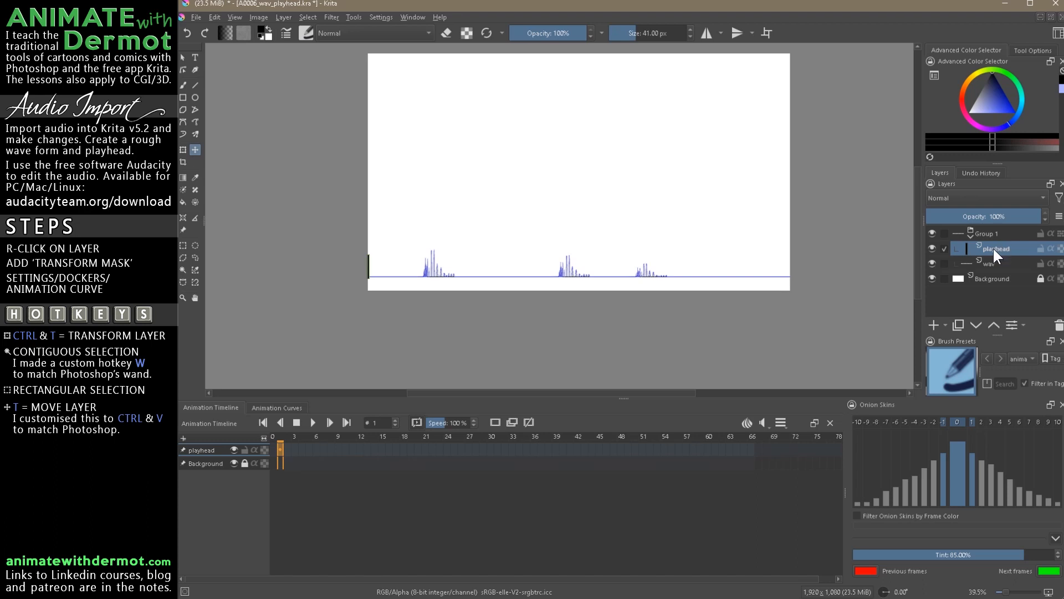
# Attach a Transform Mask to the playhead layer via the layer's Add menu.
pyautogui.rightClick(995, 248)
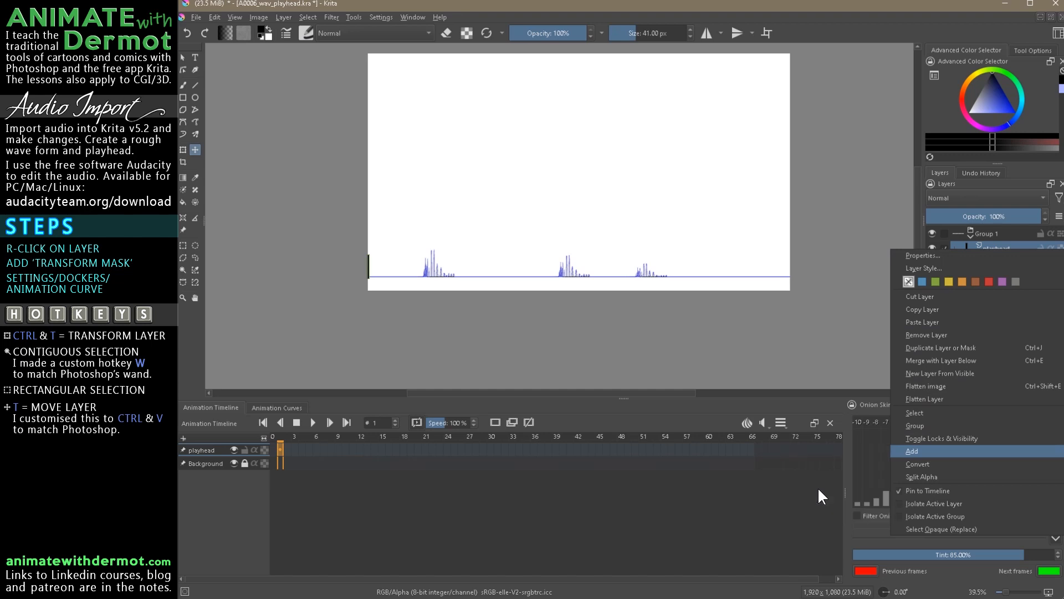
pyautogui.click(911, 450)
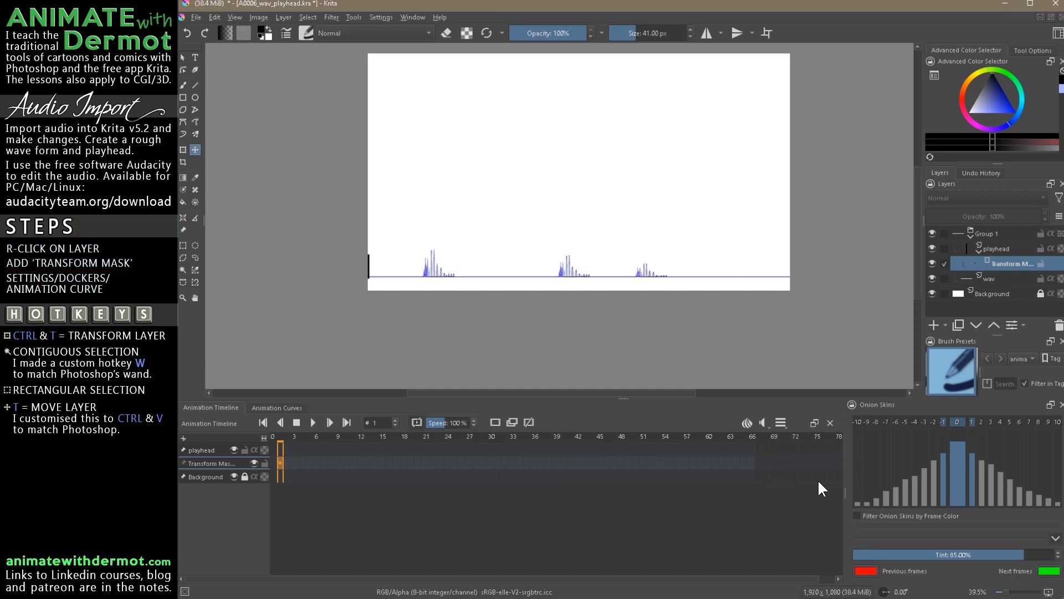
pyautogui.click(276, 408)
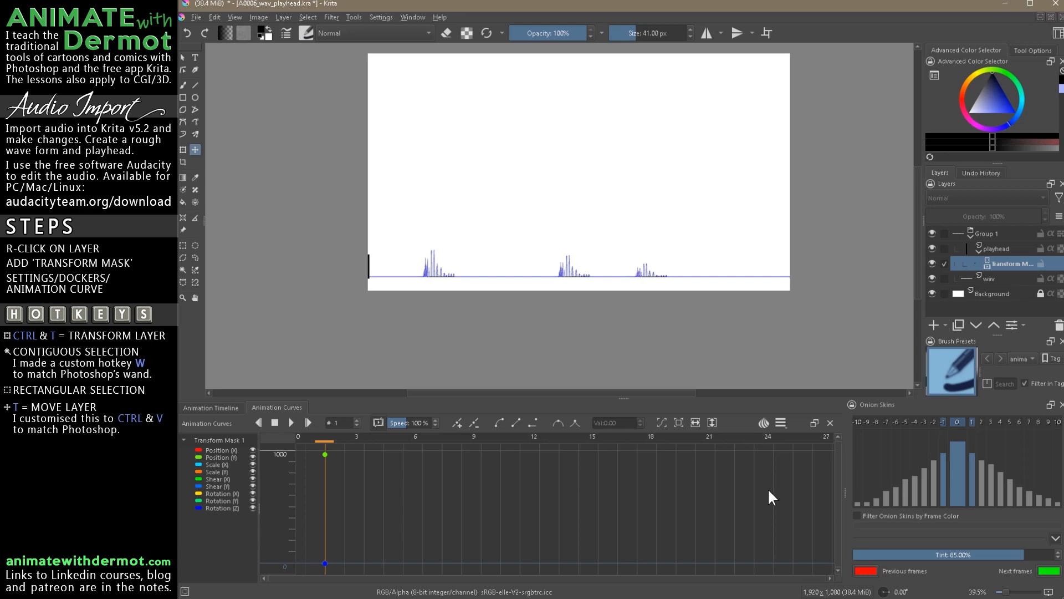
pyautogui.moveTo(758, 555)
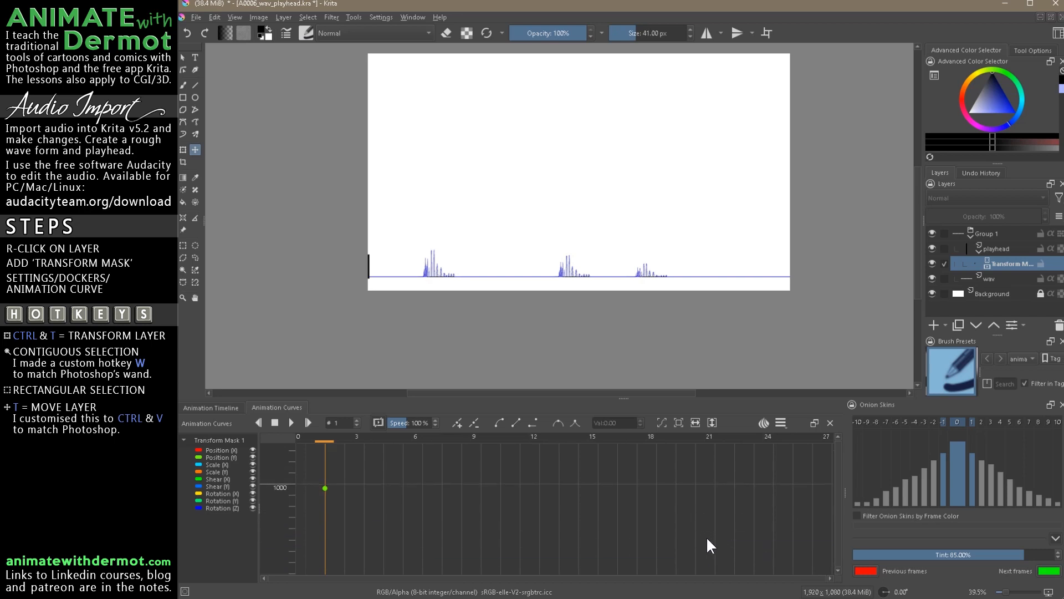
pyautogui.moveTo(683, 541)
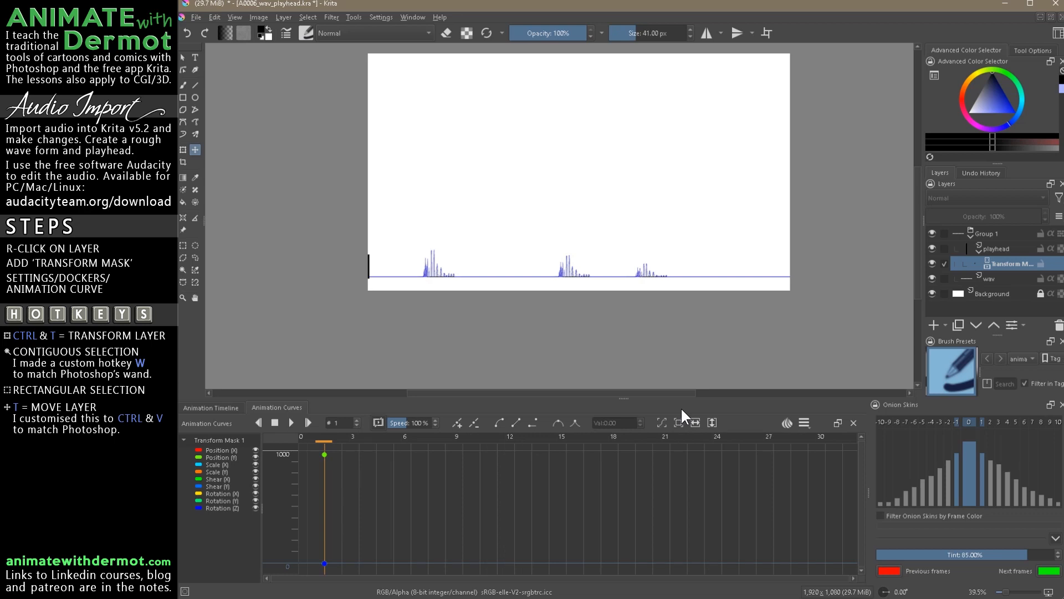
pyautogui.moveTo(698, 428)
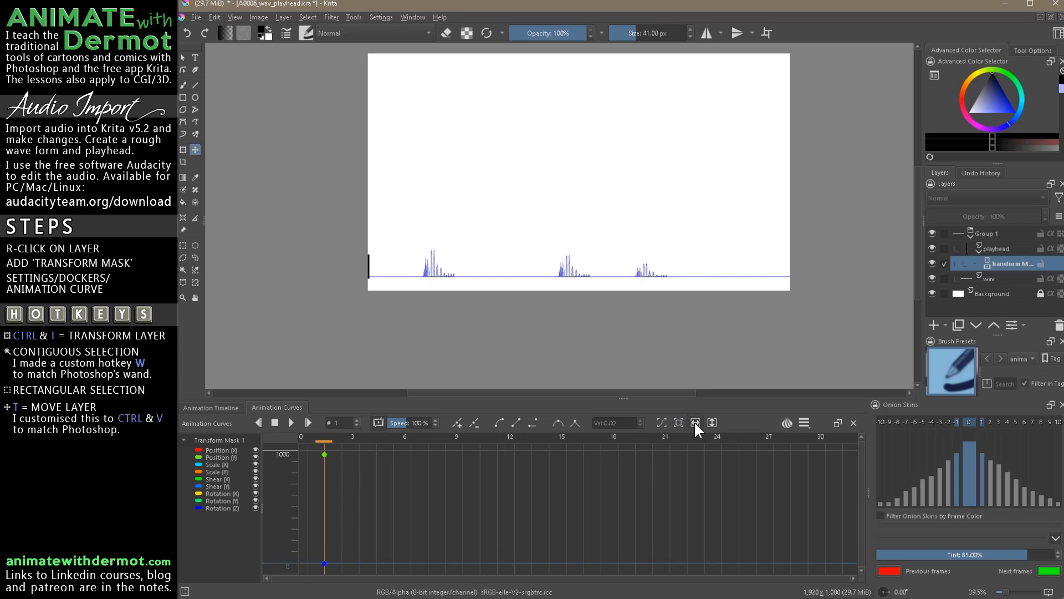
pyautogui.moveTo(698, 418)
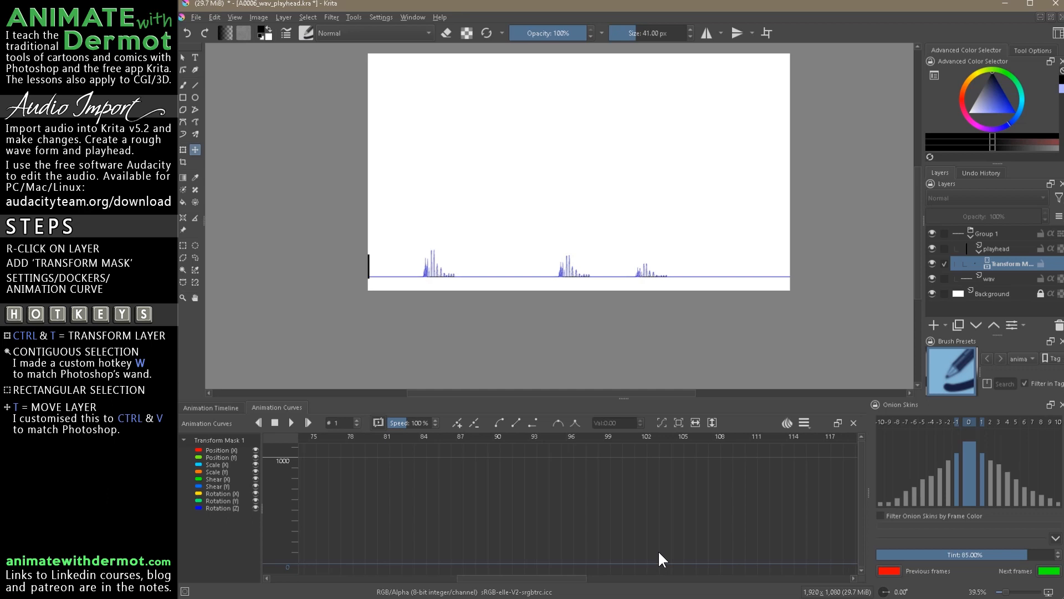
pyautogui.moveTo(613, 488)
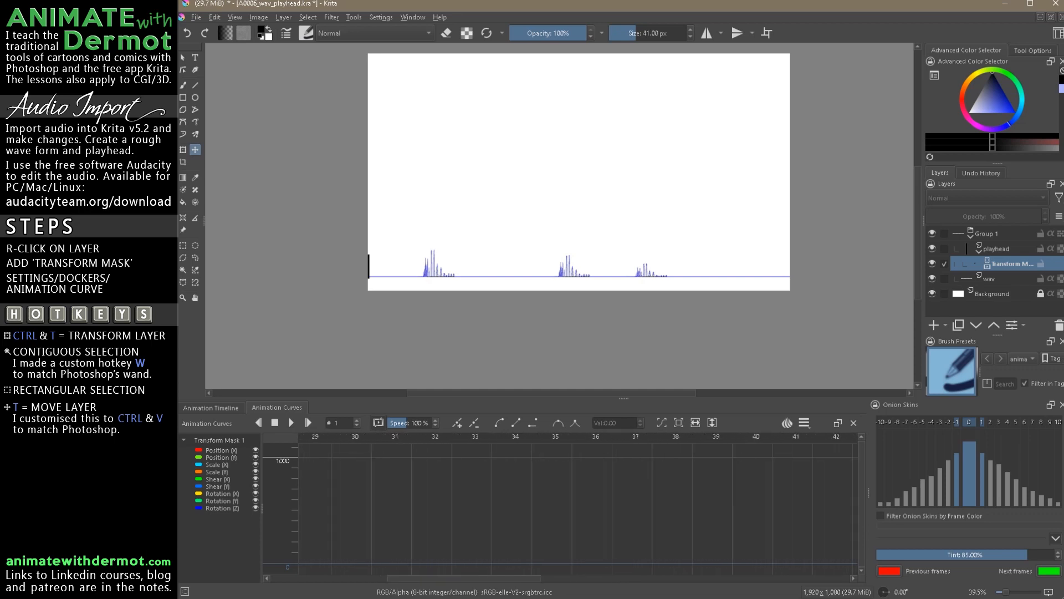
pyautogui.hscroll(3)
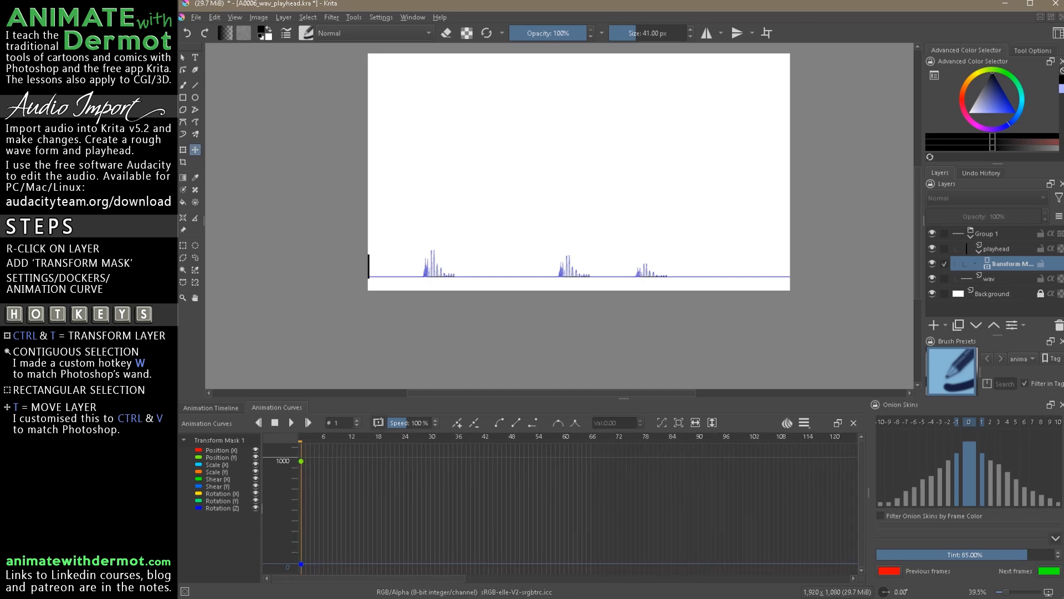
# Keyframe the bar at the waveform's right edge on frame 66 and play the sweep.
pyautogui.click(301, 436)
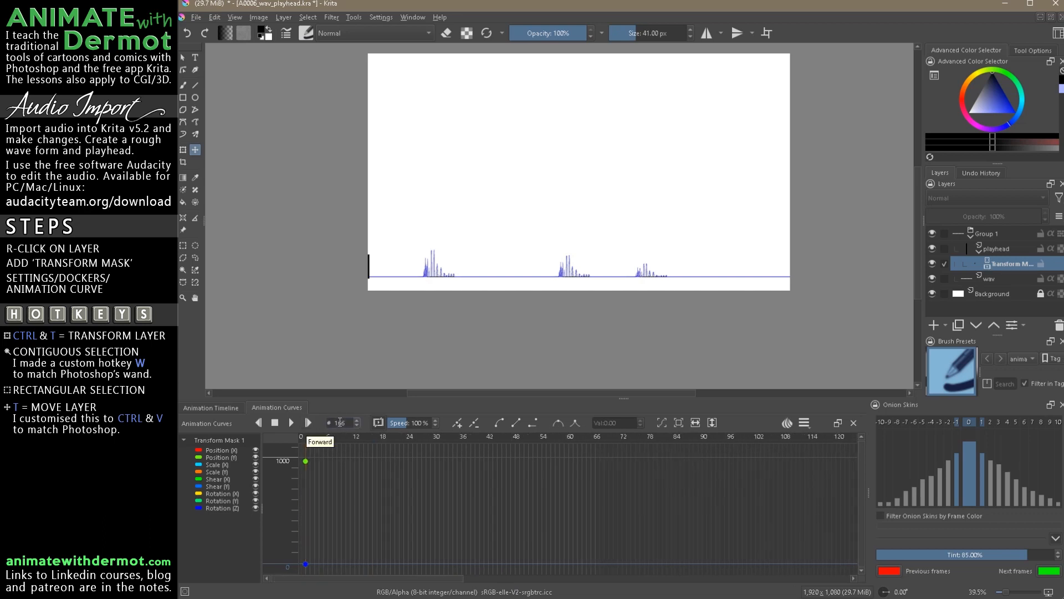
pyautogui.click(593, 436)
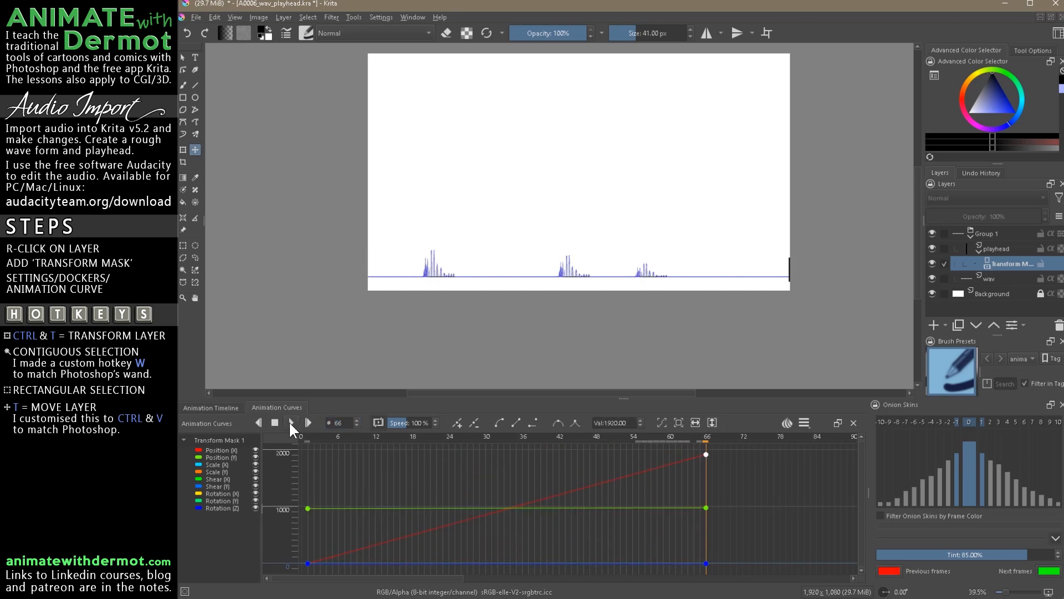
pyautogui.click(275, 421)
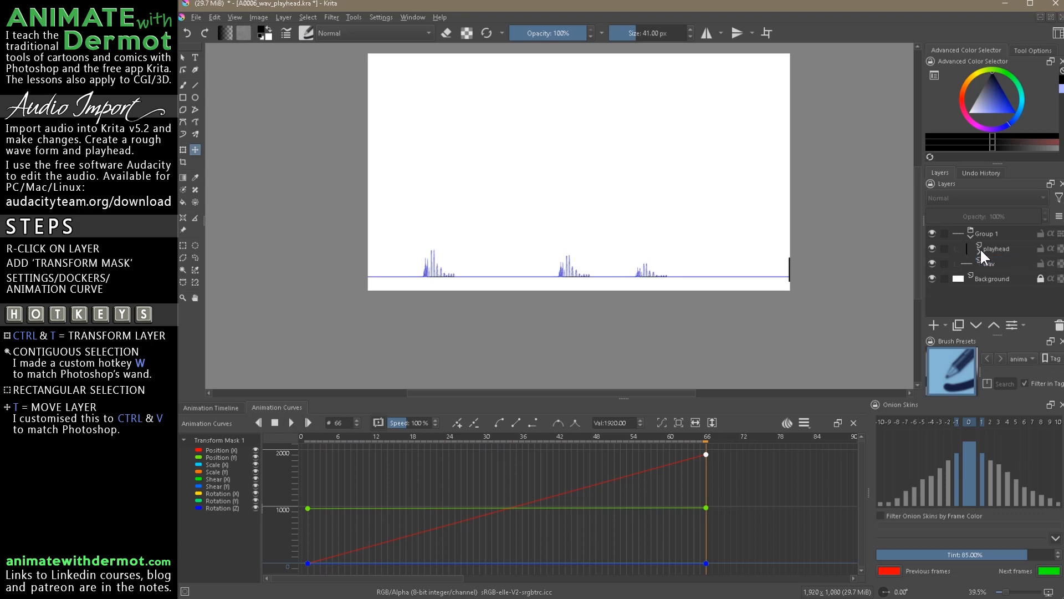
# Rename Group 1 to AUDIO, give its layers a red label and collapse the group.
pyautogui.click(991, 232)
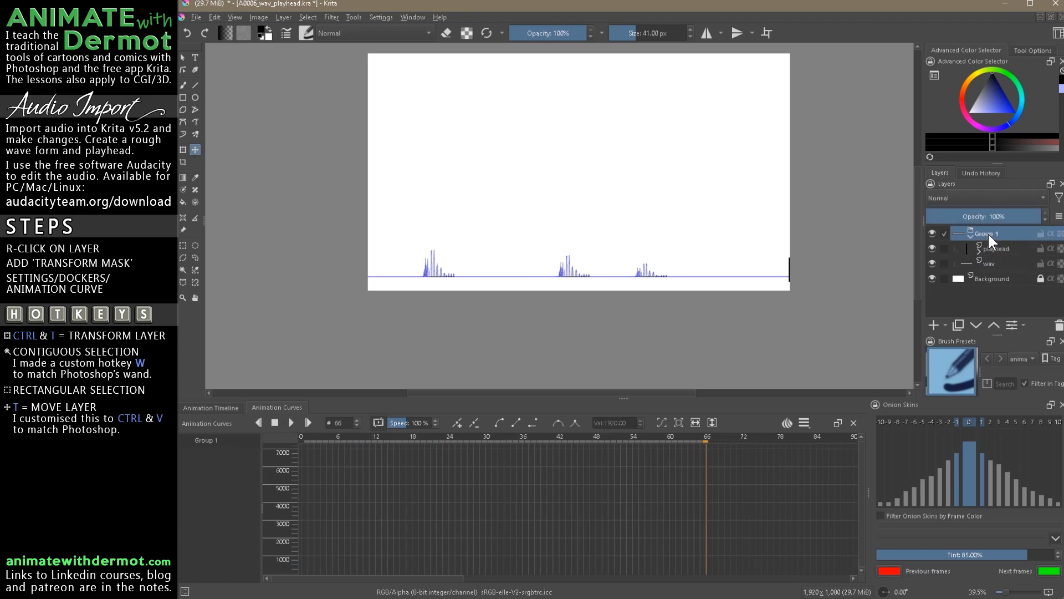
pyautogui.doubleClick(964, 233)
pyautogui.write('AUDIO')
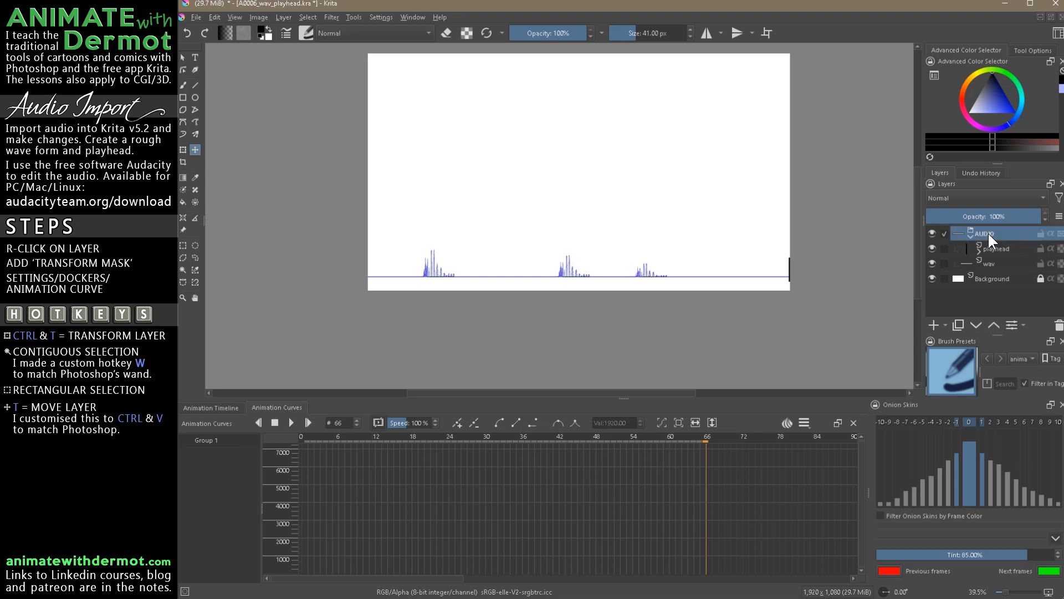
pyautogui.click(996, 248)
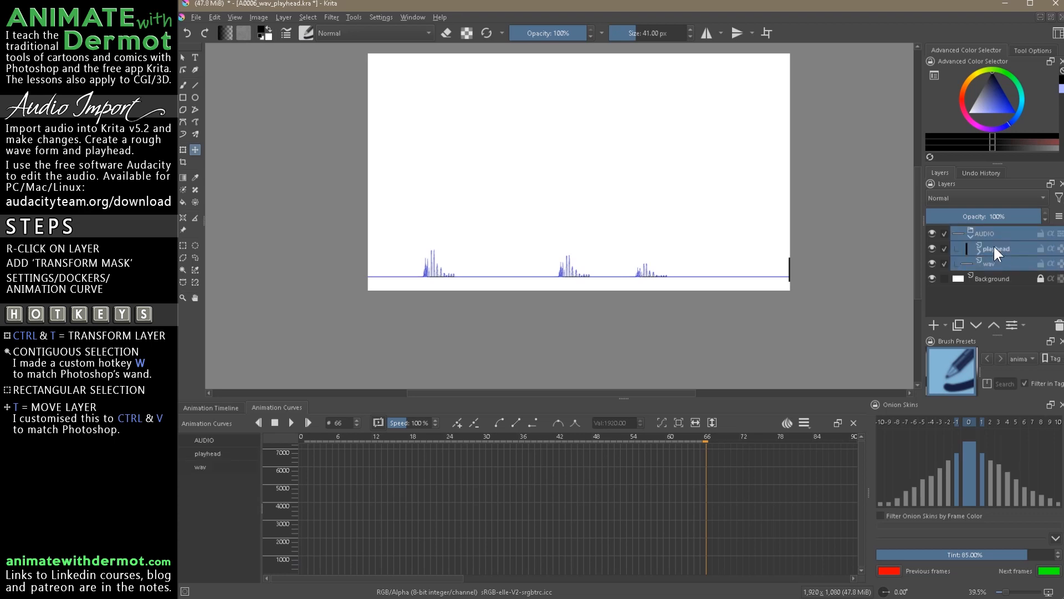
pyautogui.click(985, 233)
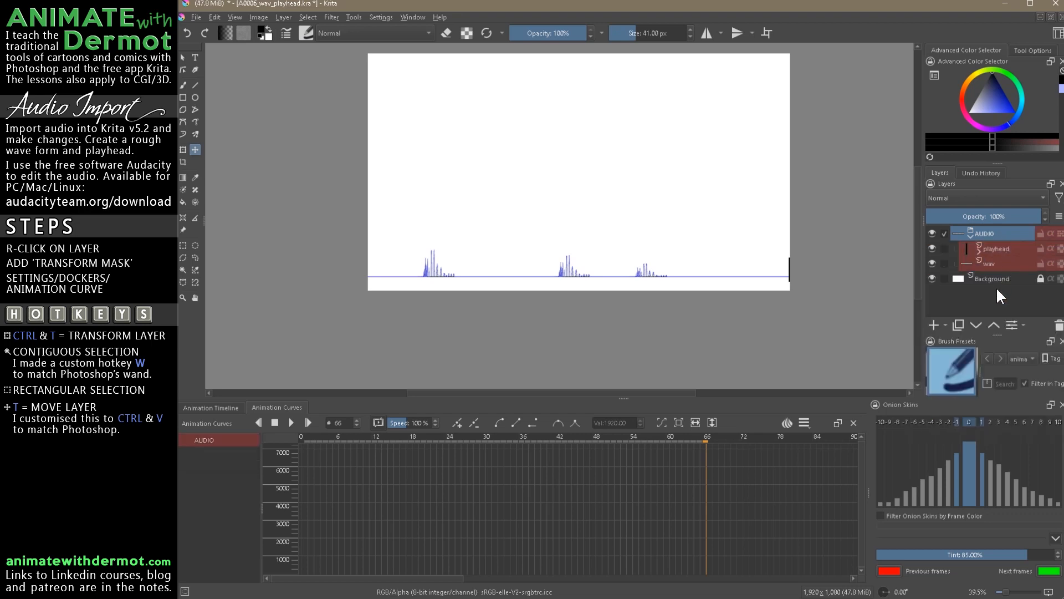
pyautogui.click(991, 278)
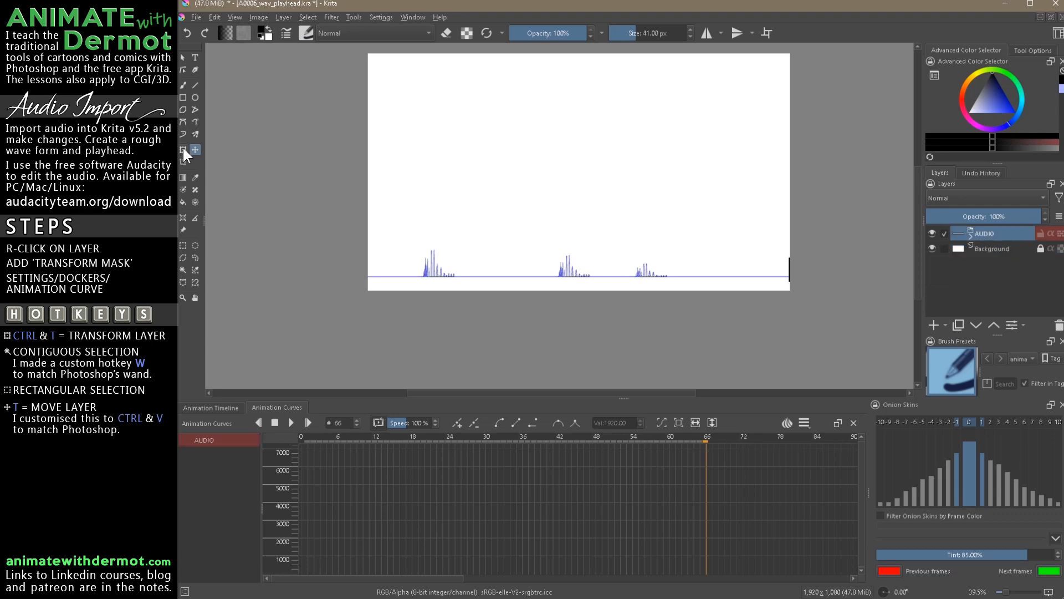
# Move the AUDIO group to the canvas bottom and play back to check the sweep.
pyautogui.click(183, 149)
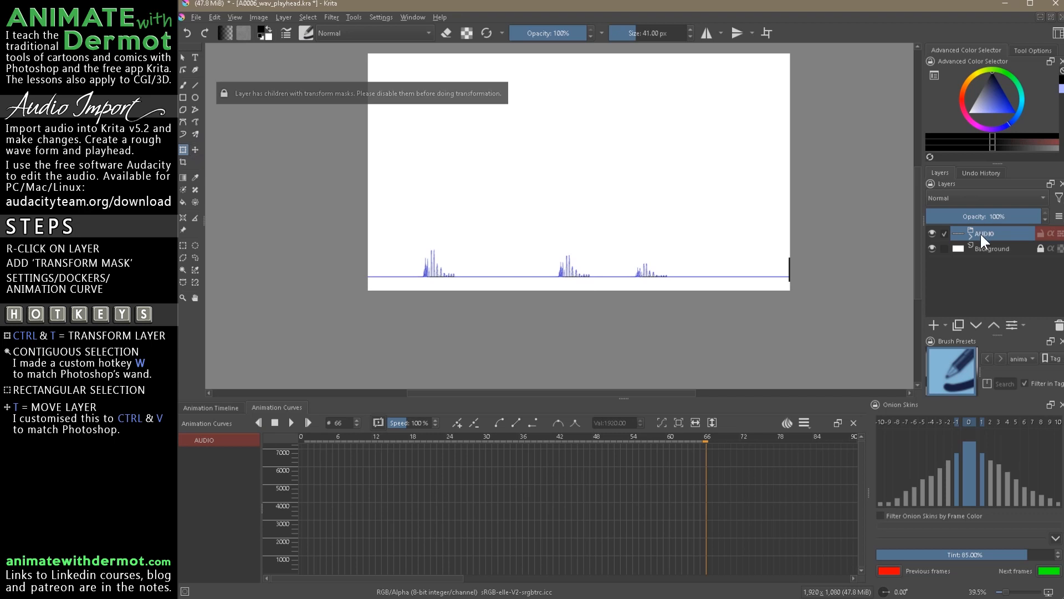
pyautogui.moveTo(519, 281)
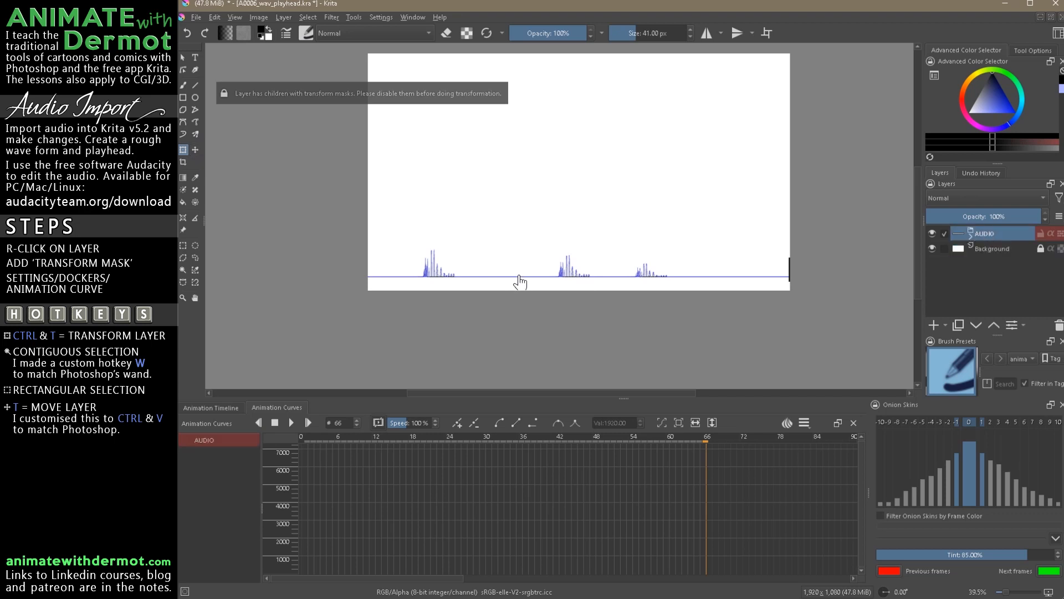
pyautogui.moveTo(533, 282)
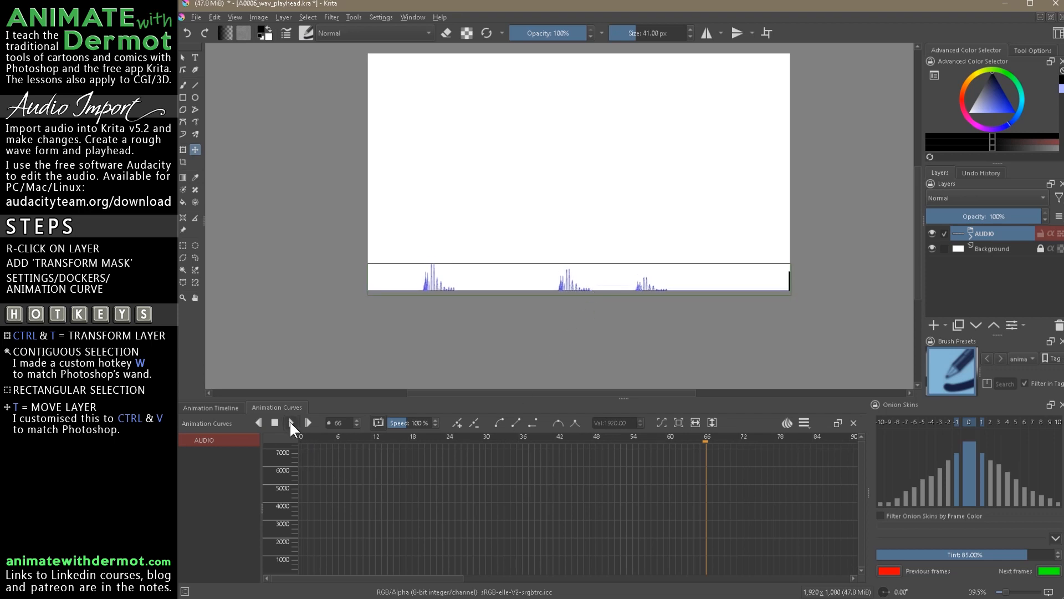
pyautogui.click(275, 422)
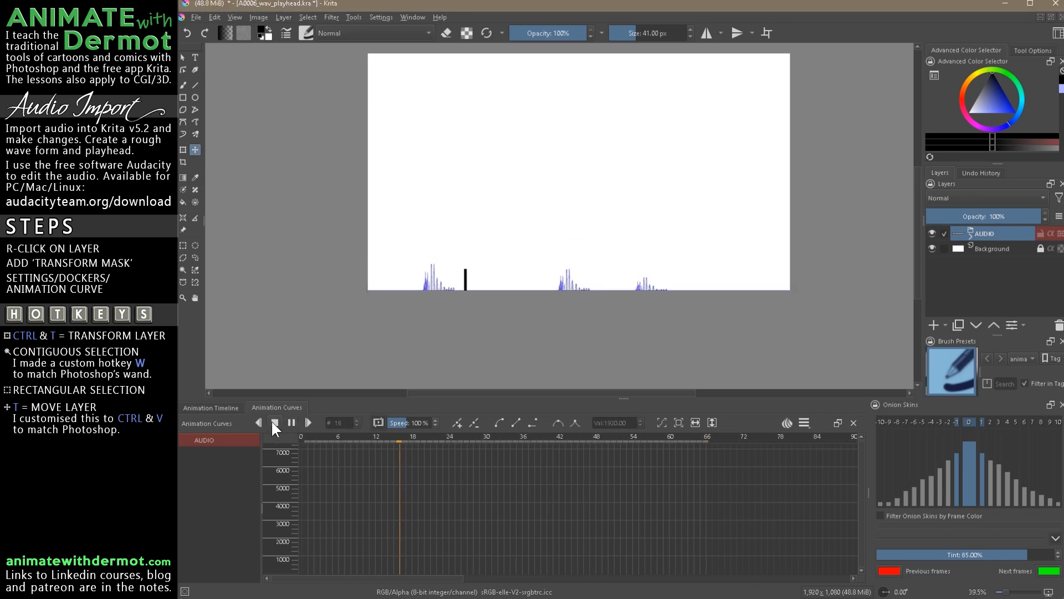
# Import A0006_sound_stop.wav as the animation's audio from the Animation Timeline.
pyautogui.click(210, 407)
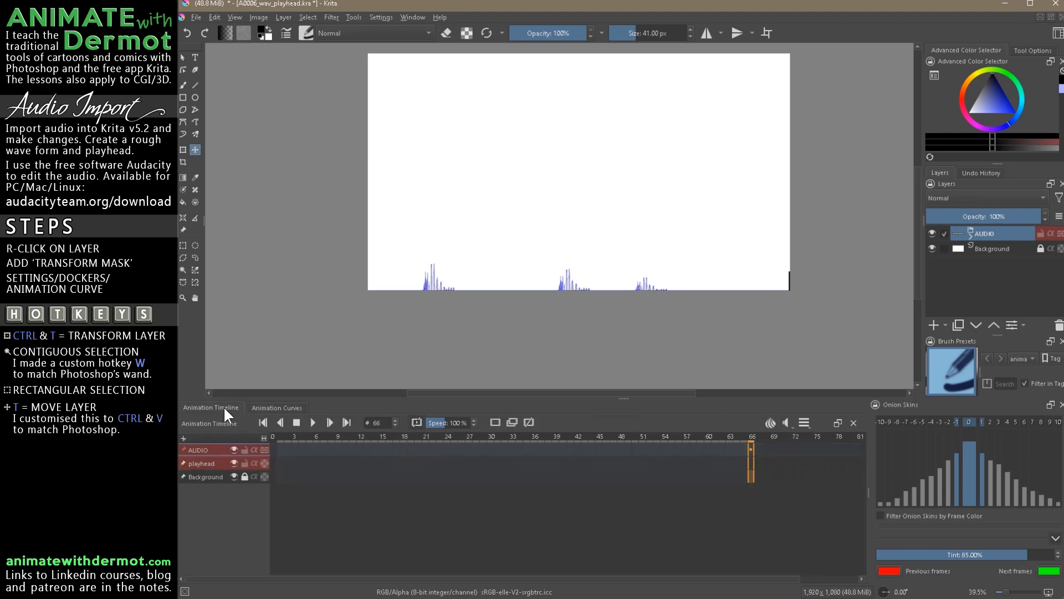
pyautogui.click(312, 422)
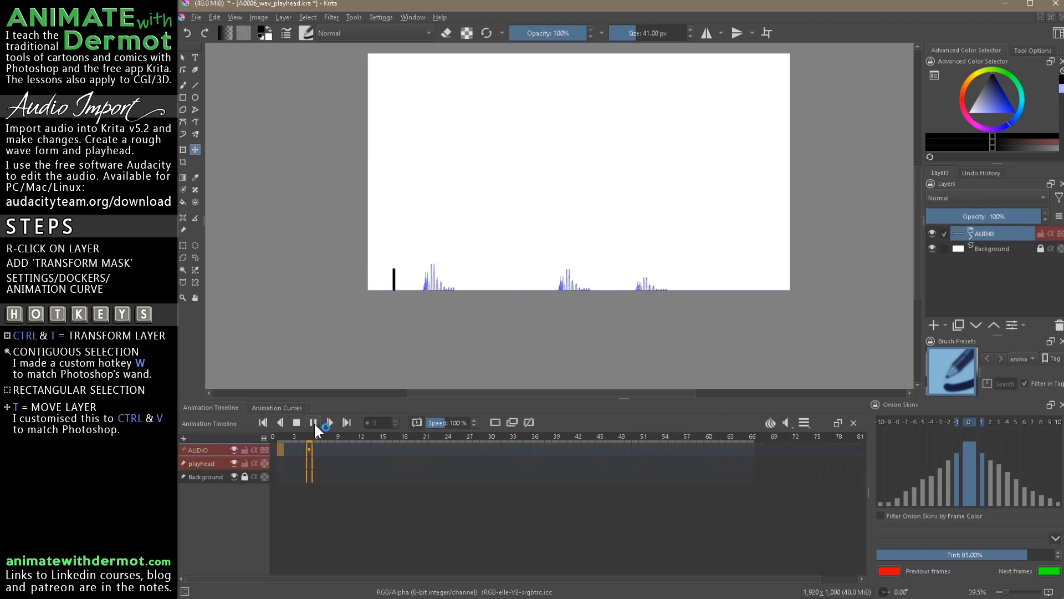
pyautogui.click(329, 422)
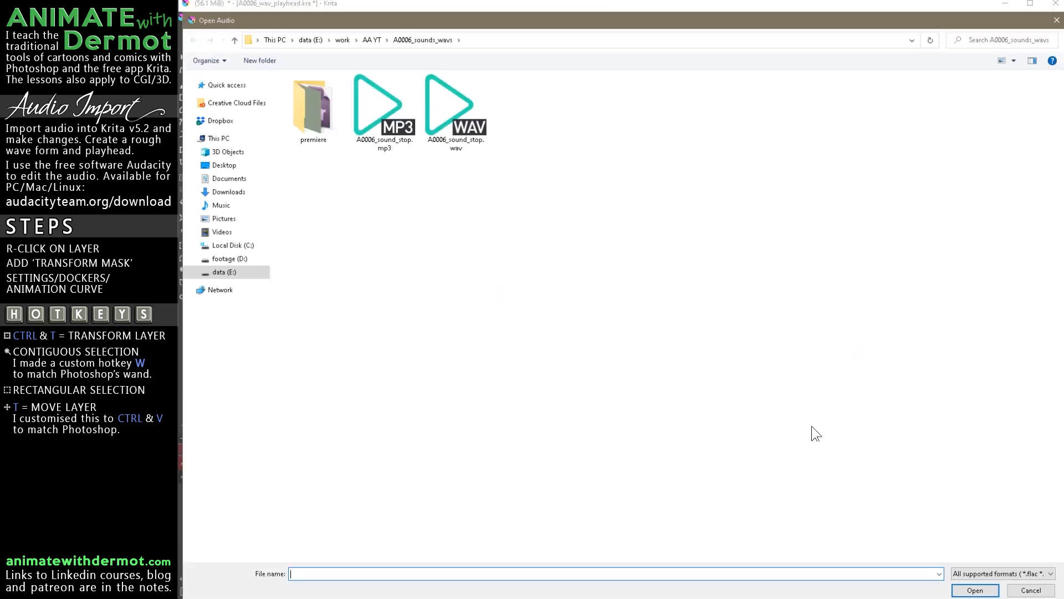
pyautogui.doubleClick(456, 102)
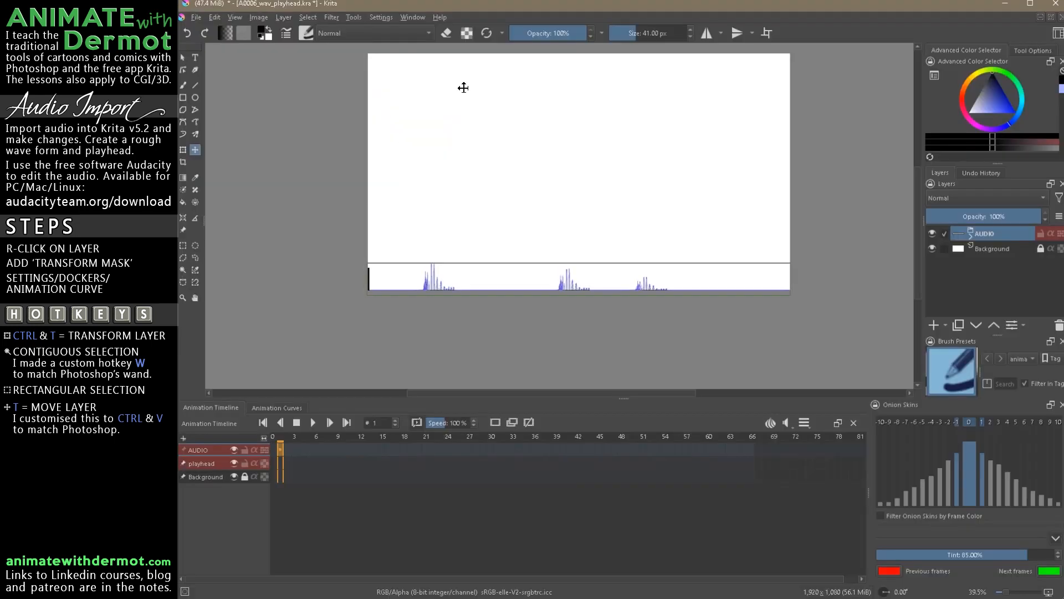
# Loop playback with sound so the bar sweeps across the three sound bursts.
pyautogui.click(312, 423)
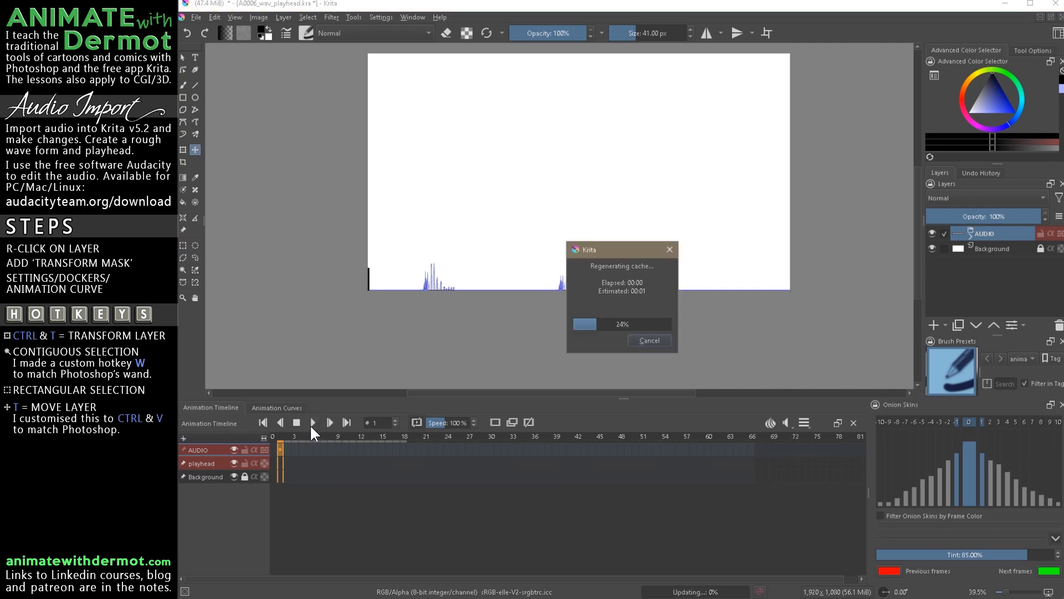
pyautogui.click(329, 422)
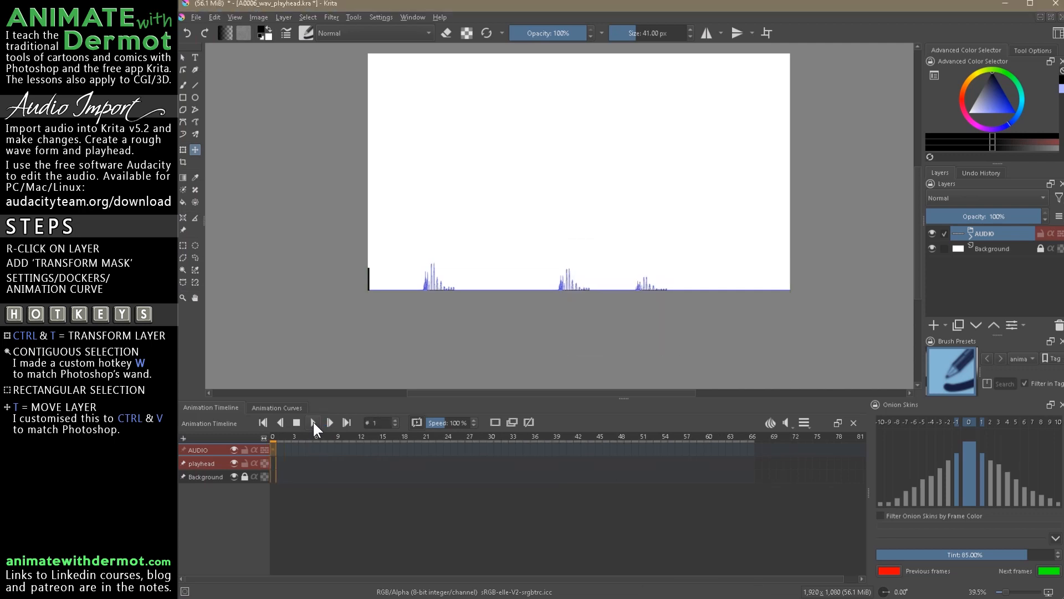
pyautogui.click(313, 423)
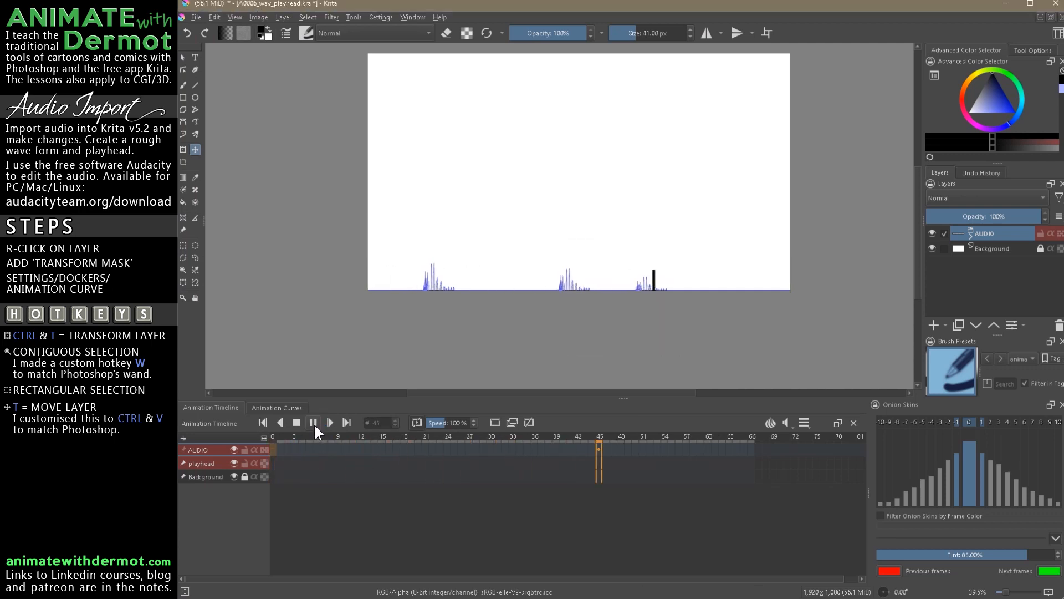
pyautogui.click(296, 421)
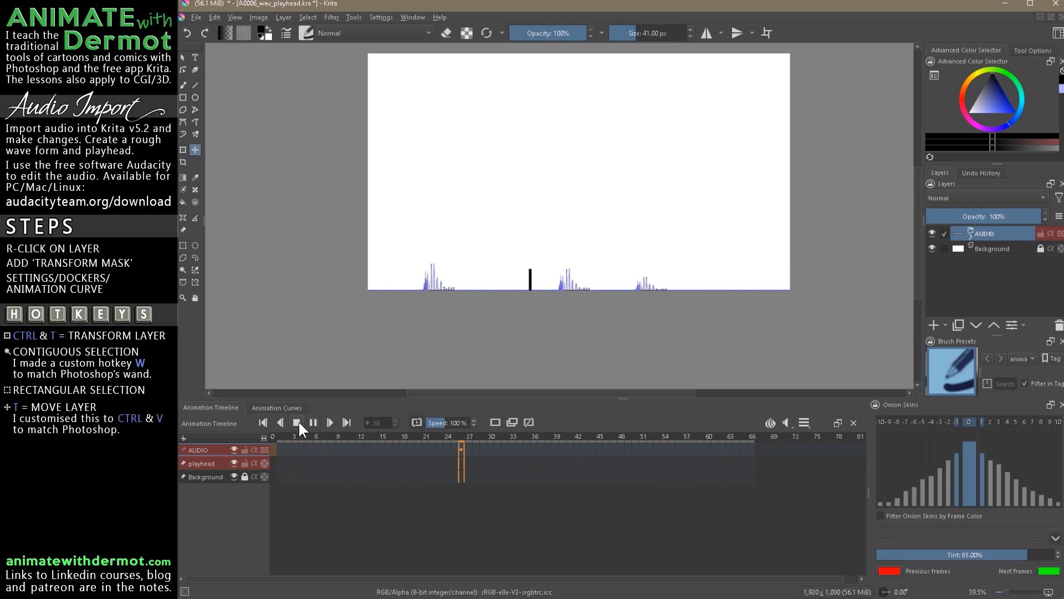
pyautogui.click(280, 421)
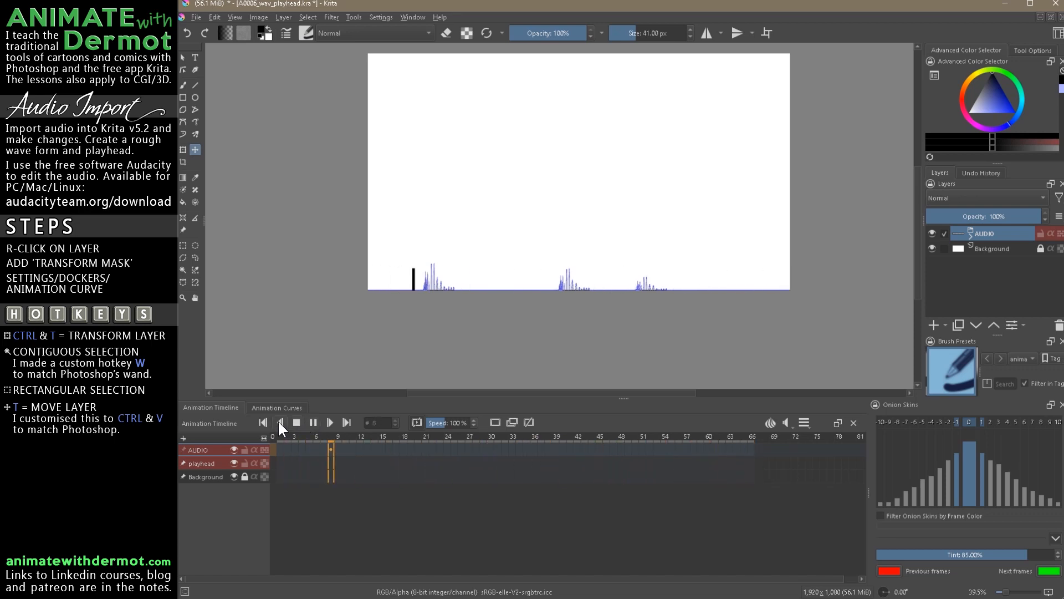
pyautogui.click(281, 421)
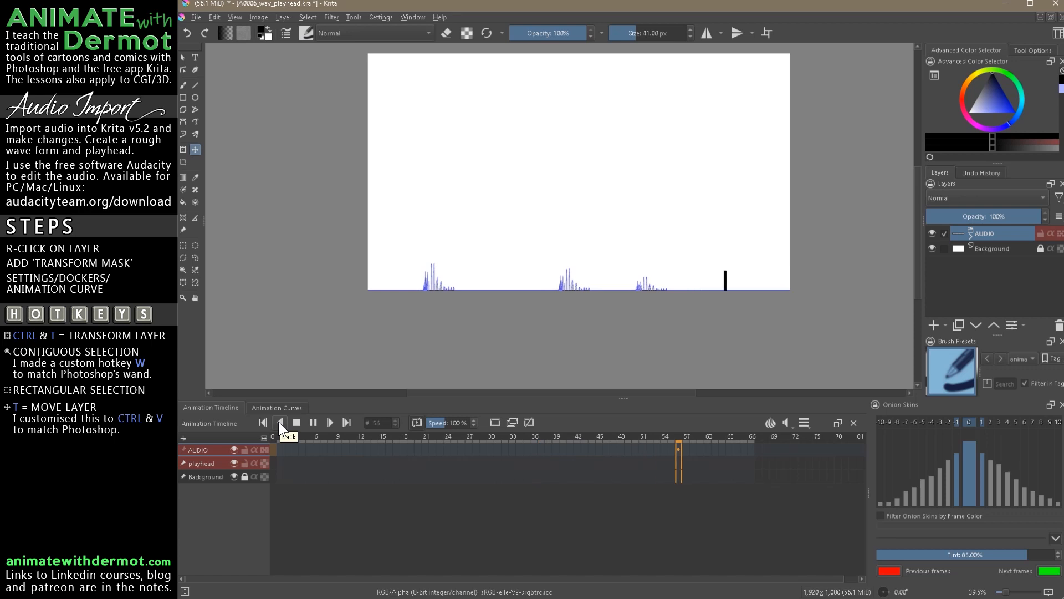
pyautogui.click(280, 421)
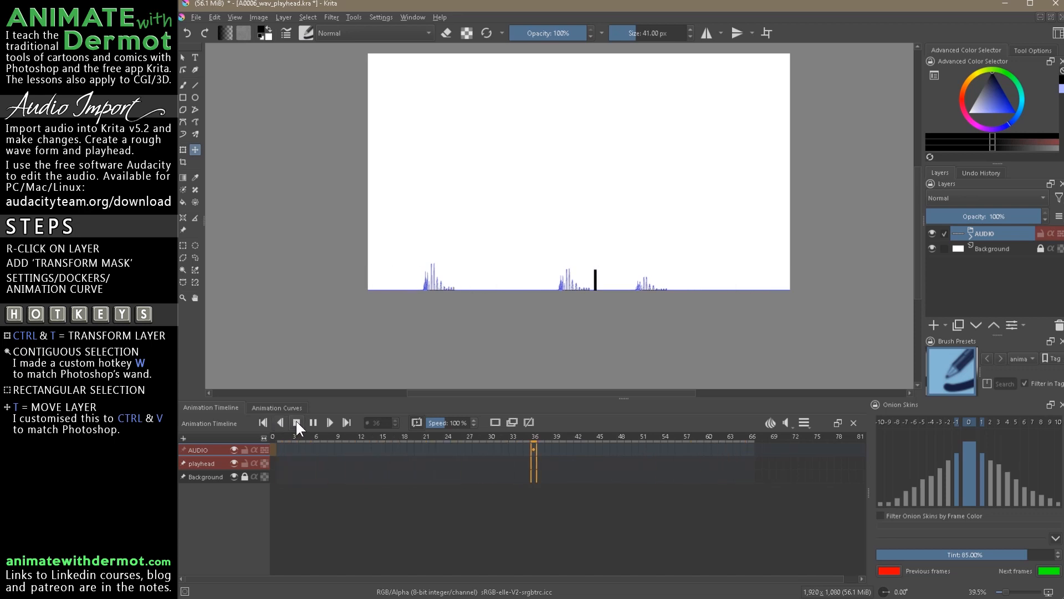